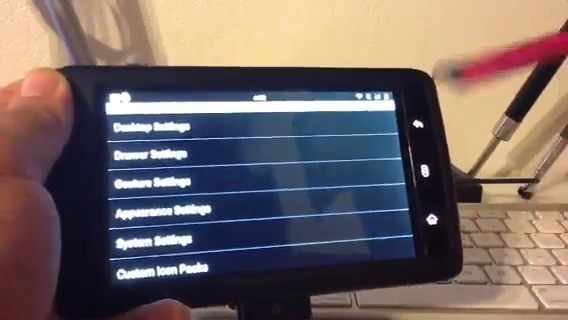
pyautogui.scroll(-3)
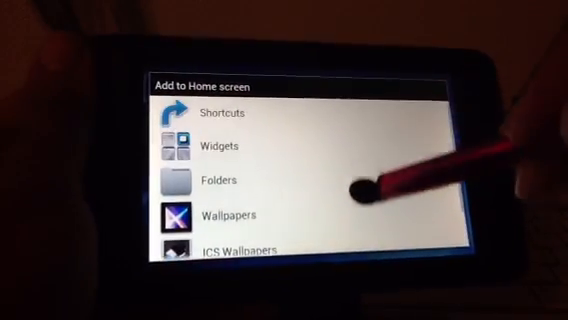
pyautogui.scroll(-3)
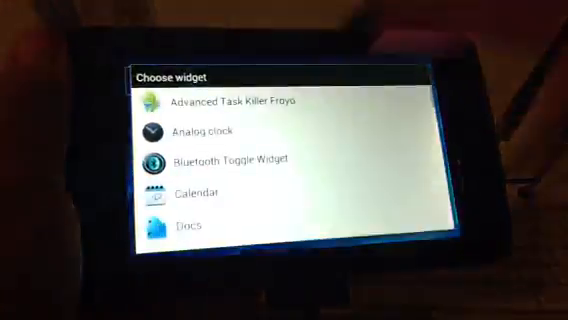
pyautogui.scroll(-3)
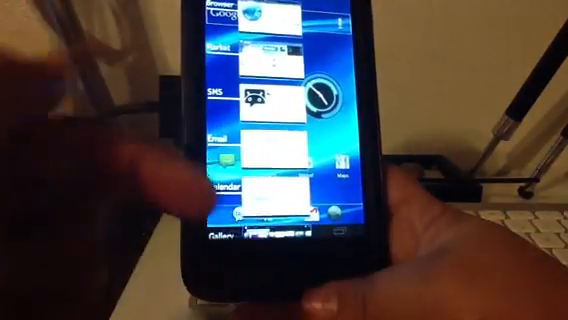
pyautogui.scroll(-3)
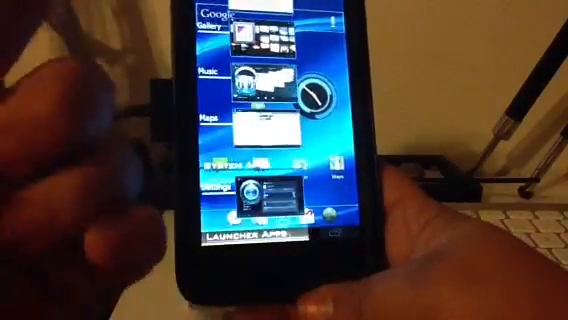